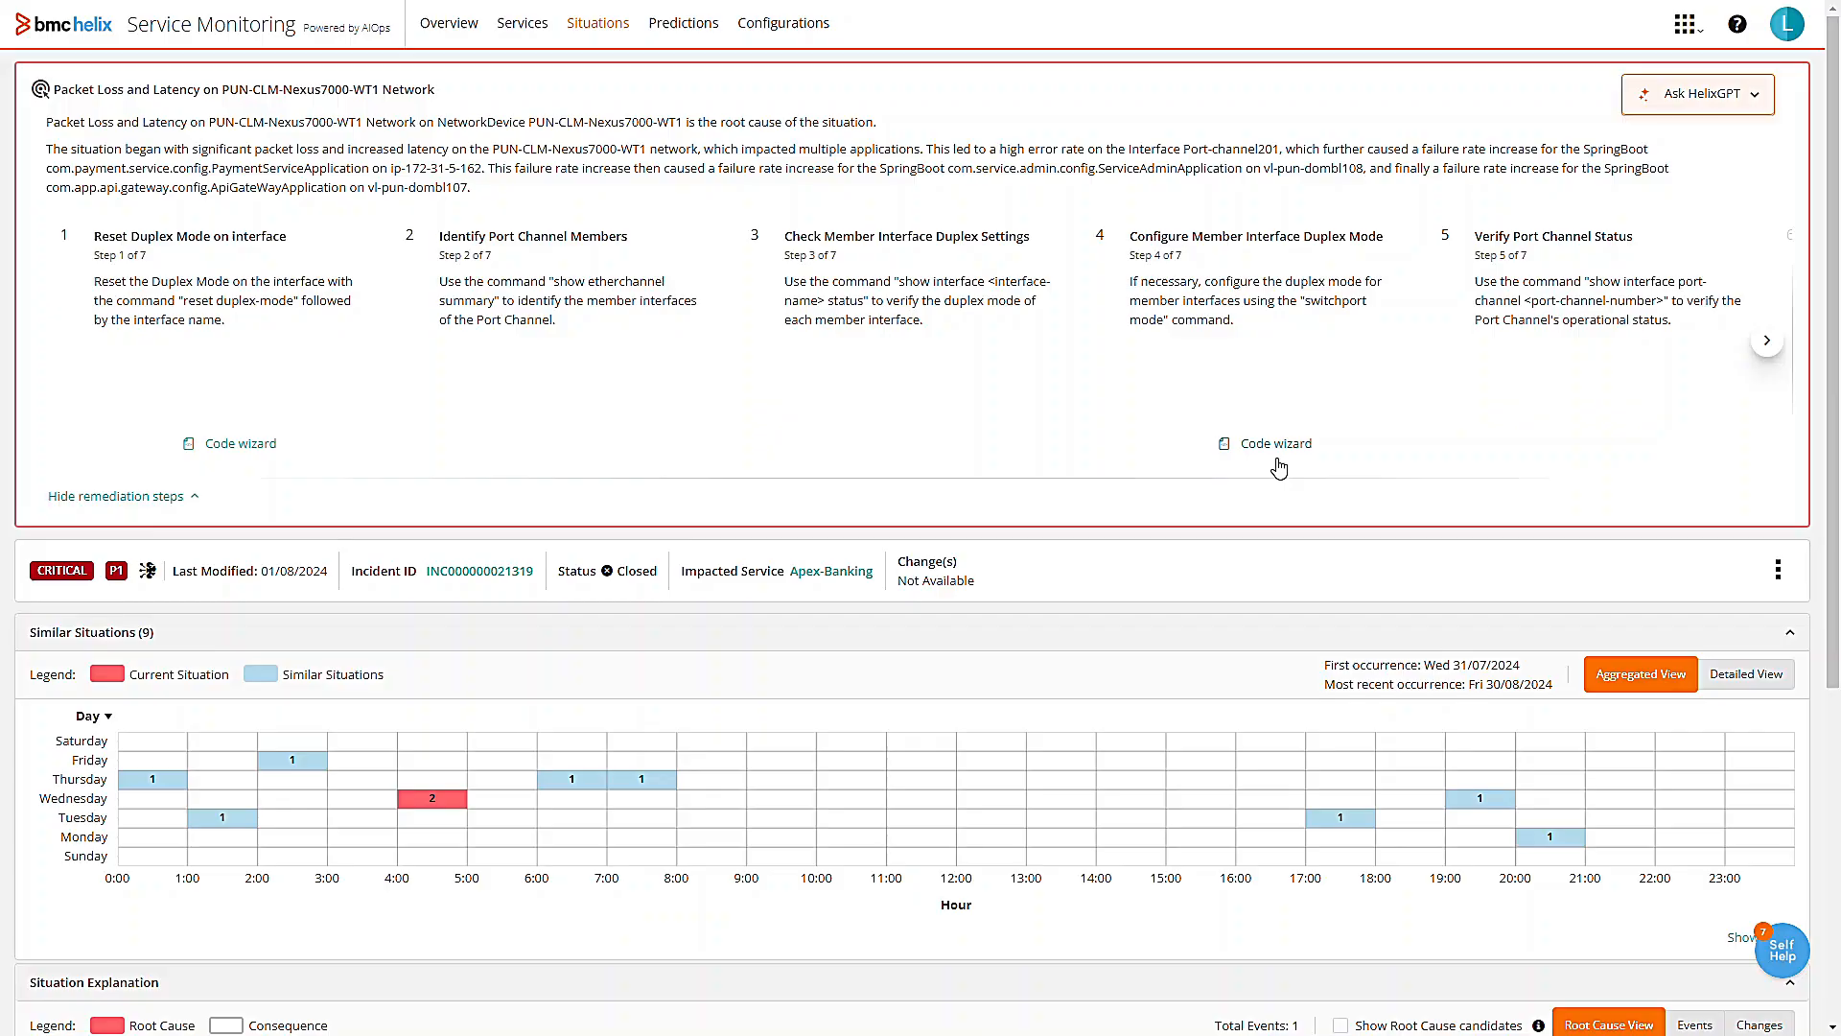
- Generate the Ansible playbook for the 'Configure Member Interface Duplex Mode' remediation step via Code wizard
left_click(1273, 443)
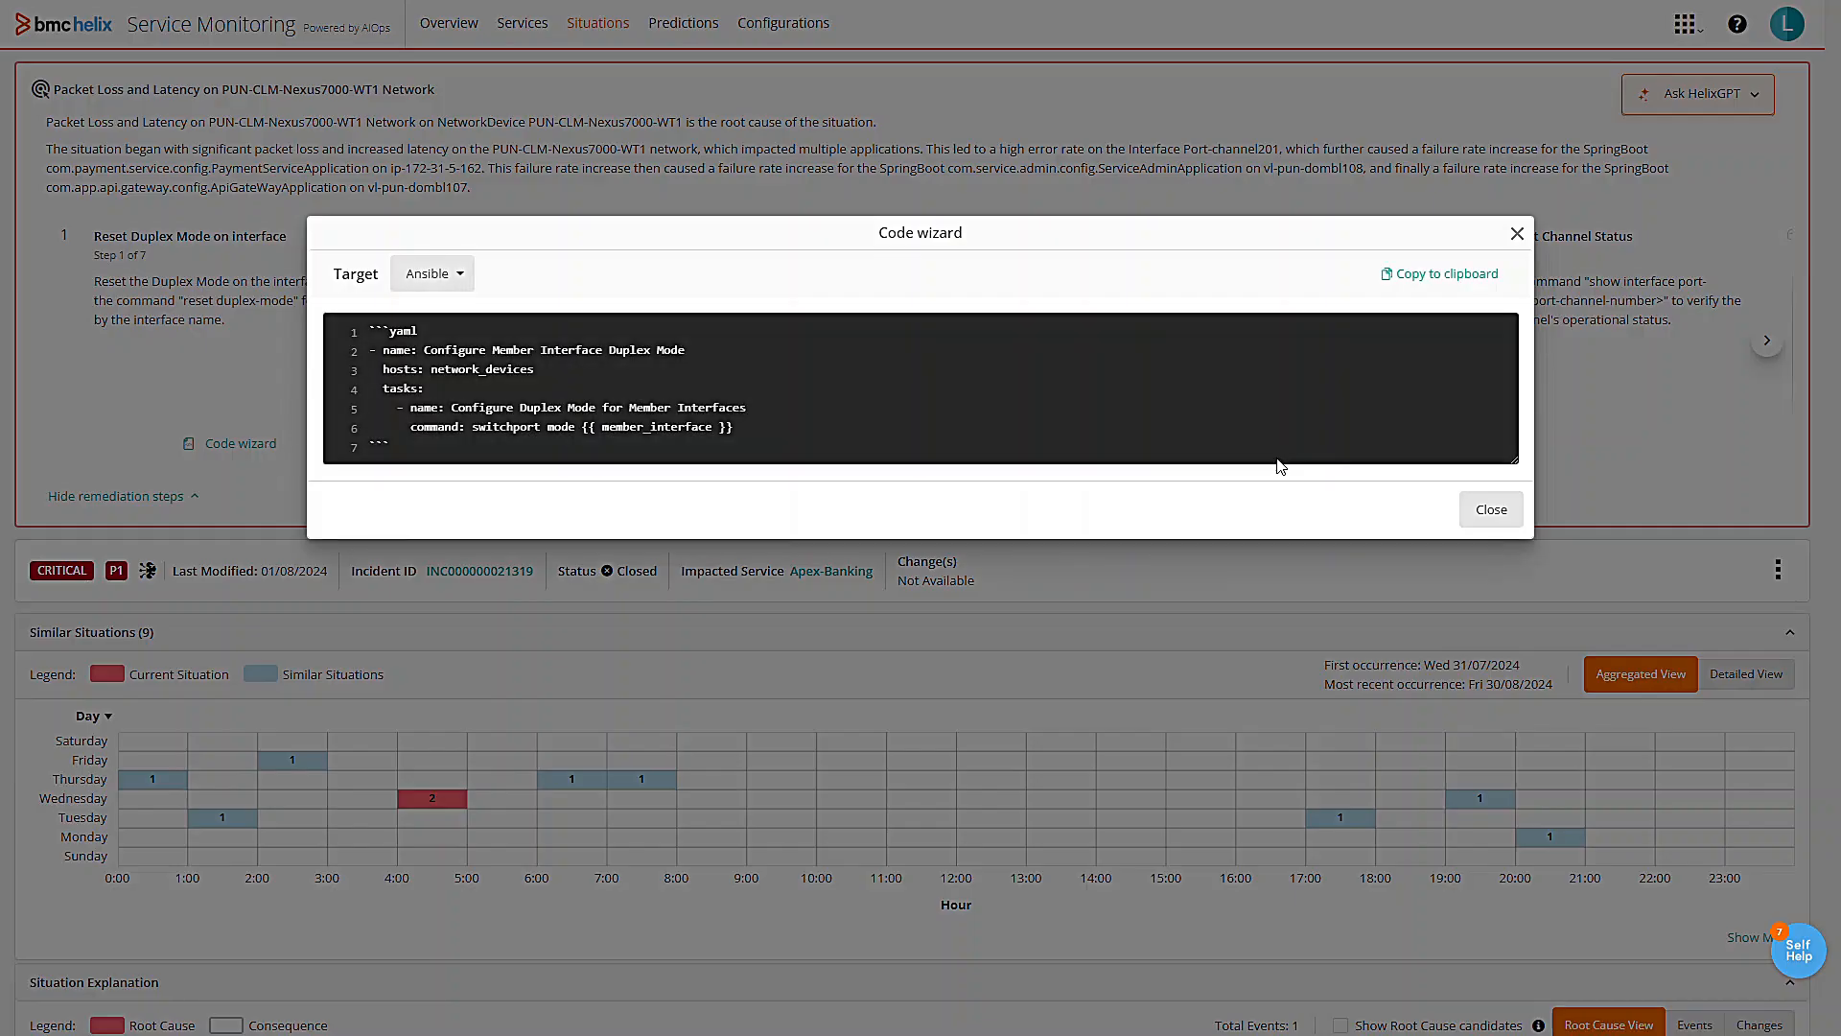
mouse_move(1279, 466)
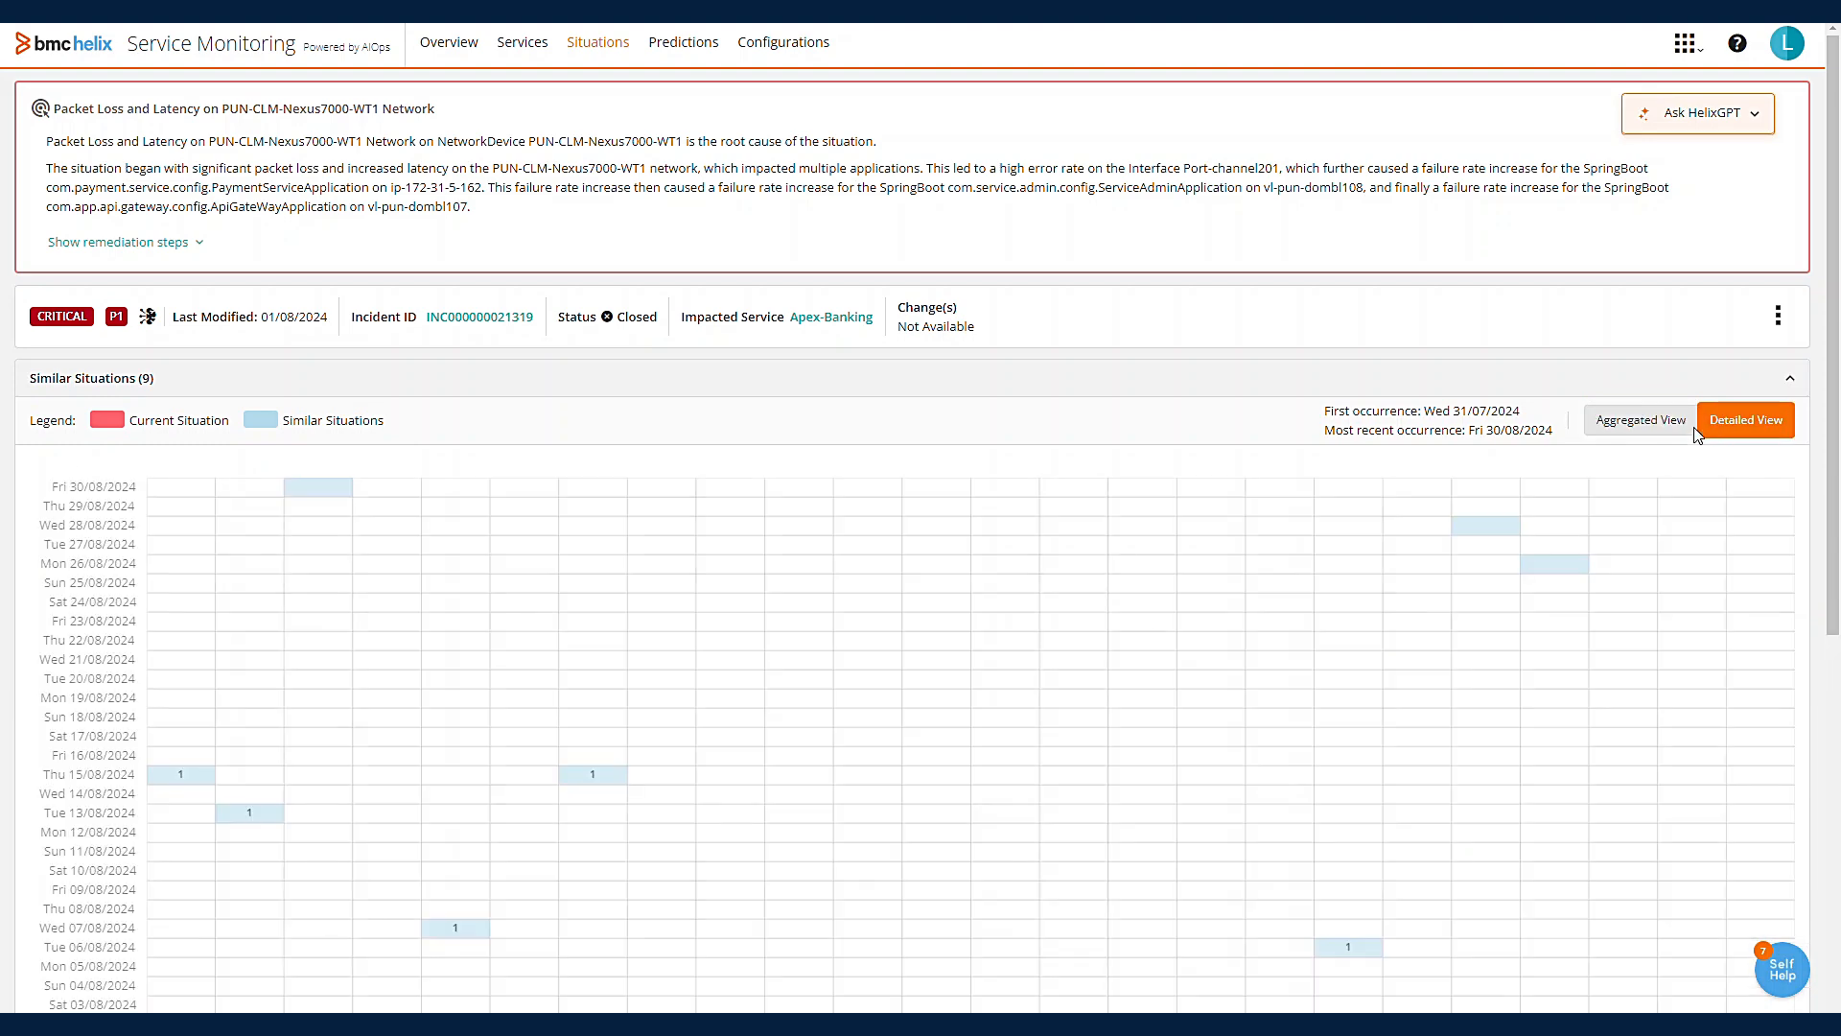
- Switch to ITSM Insights' Proactive problem management workspace with its 208-incident cluster heat map
scroll("down", 3)
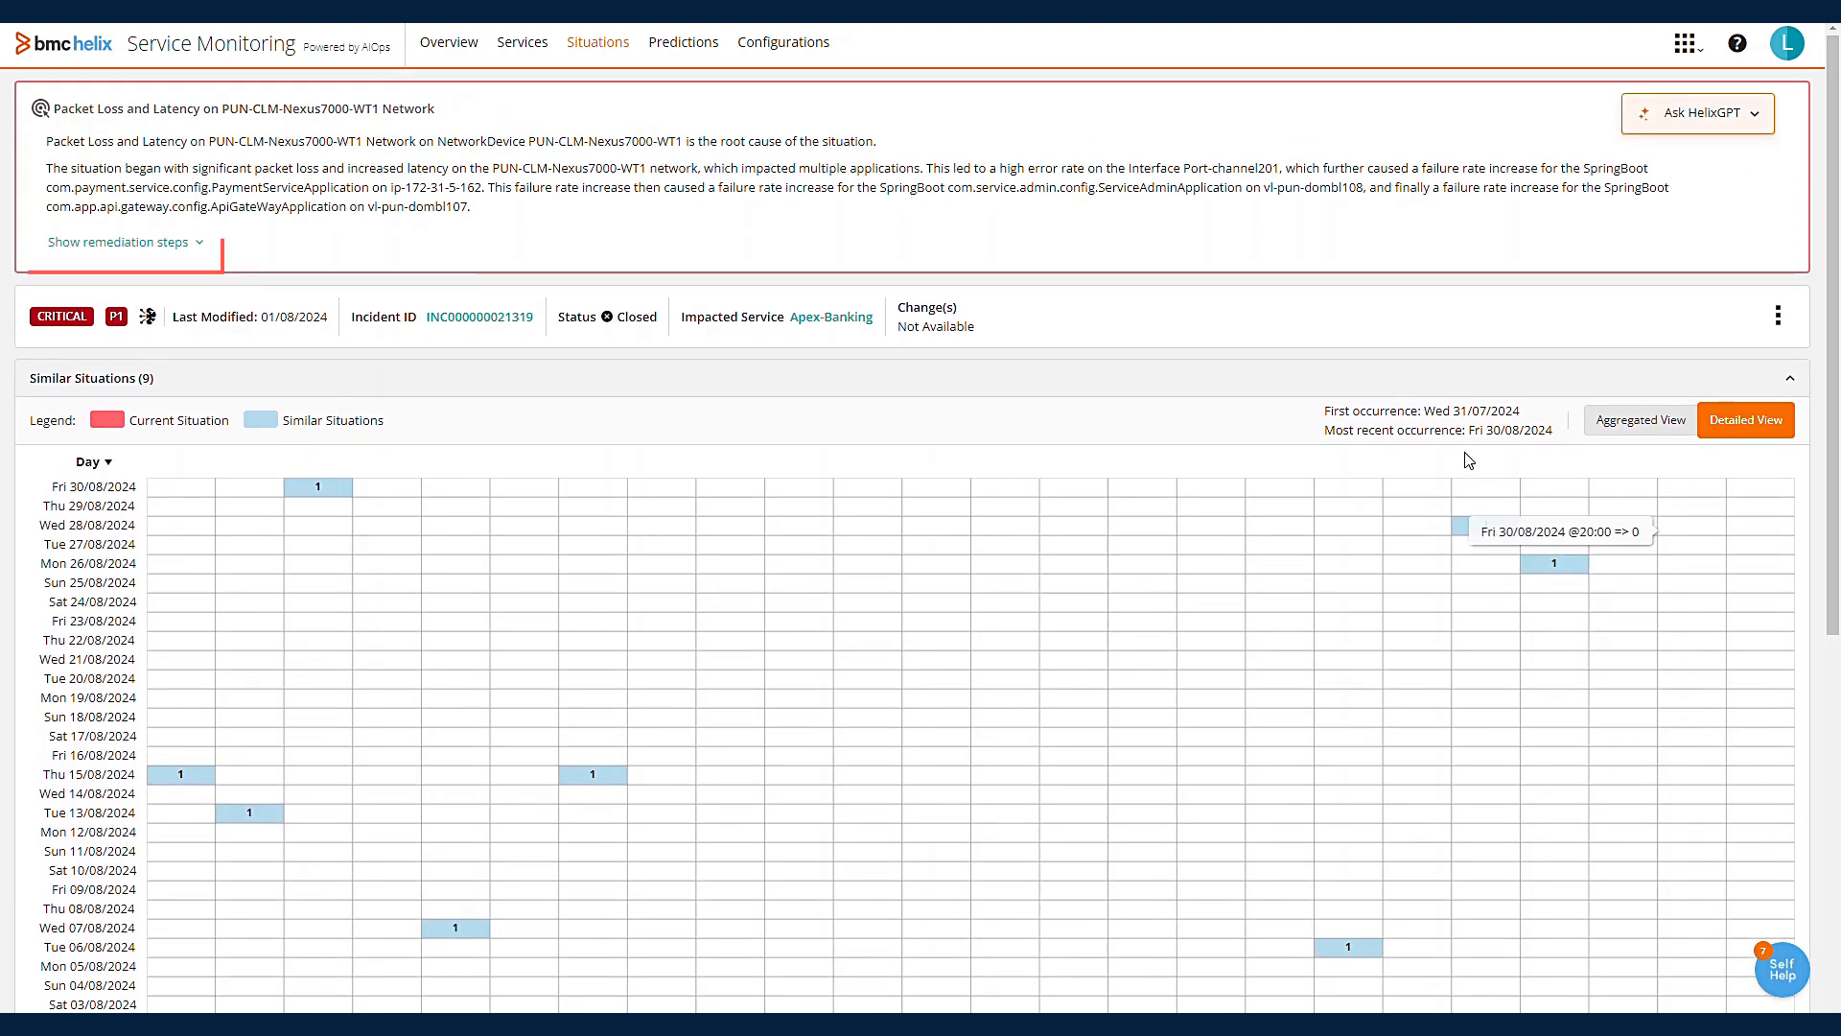
left_click(115, 241)
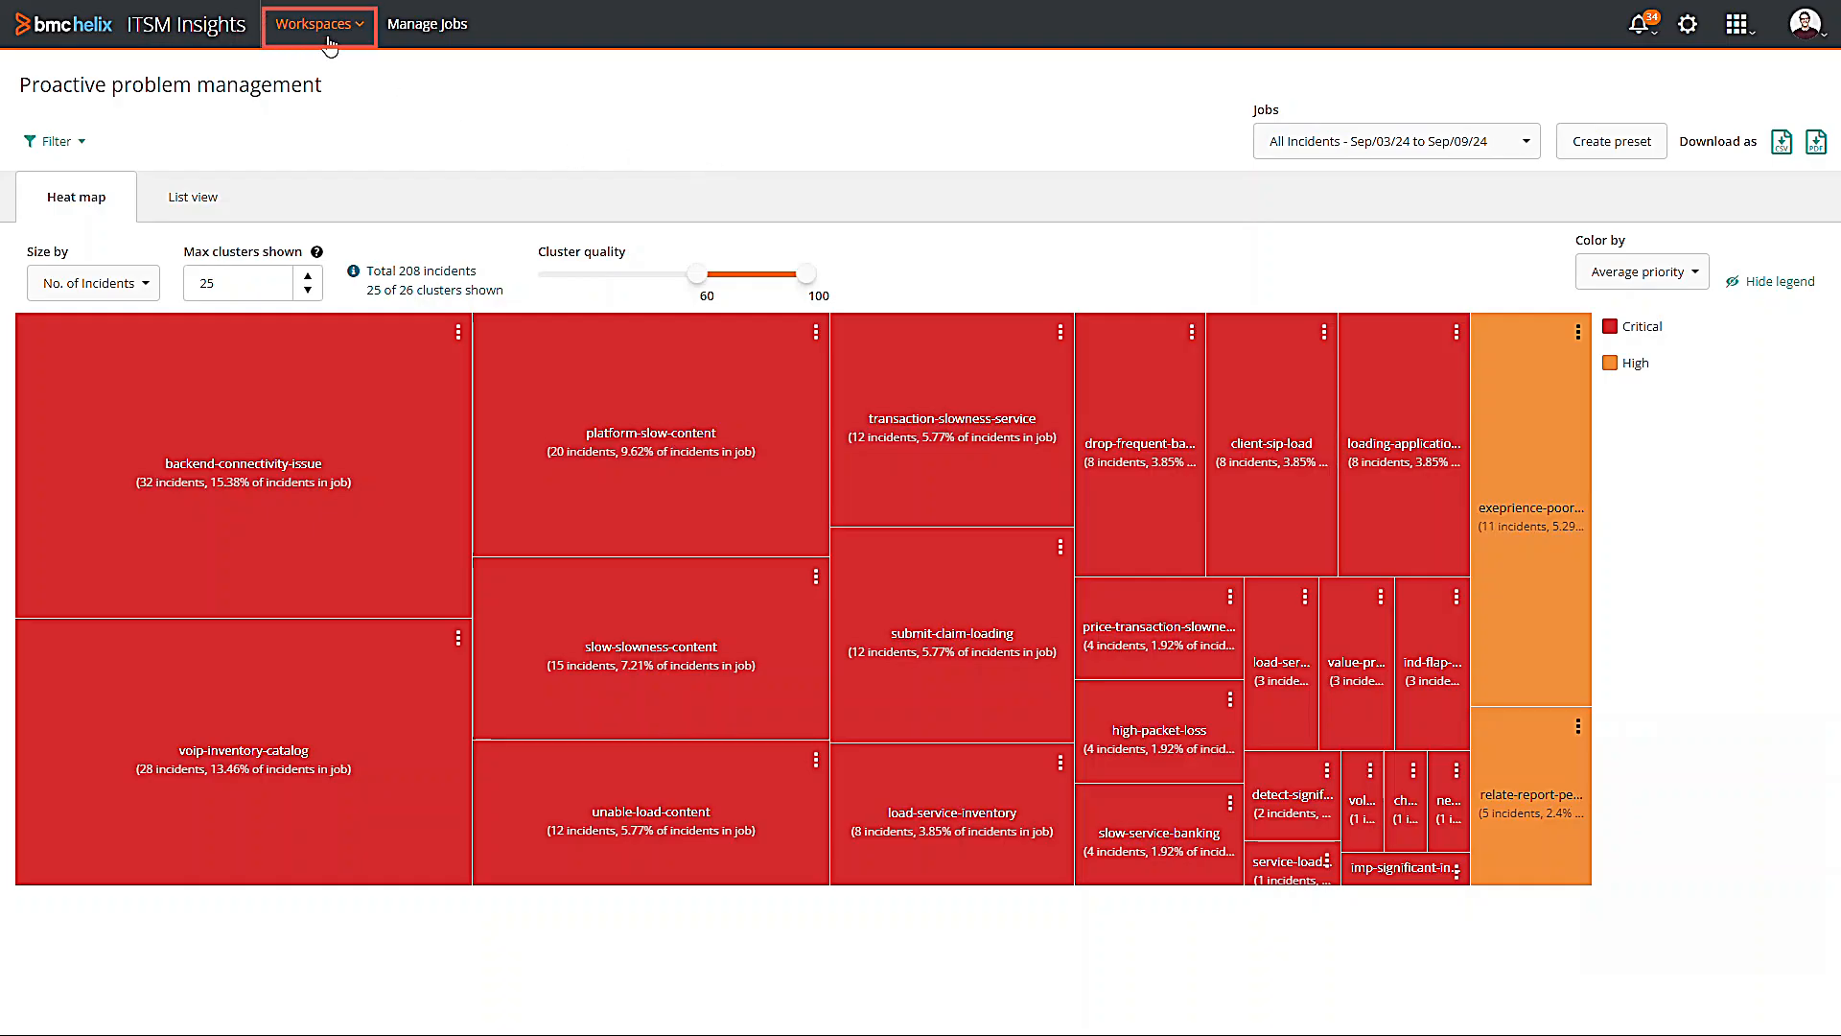
- Choose Real-time incident correlation from Workspaces to list the 3-incident report-issue-apex cluster
left_click(318, 23)
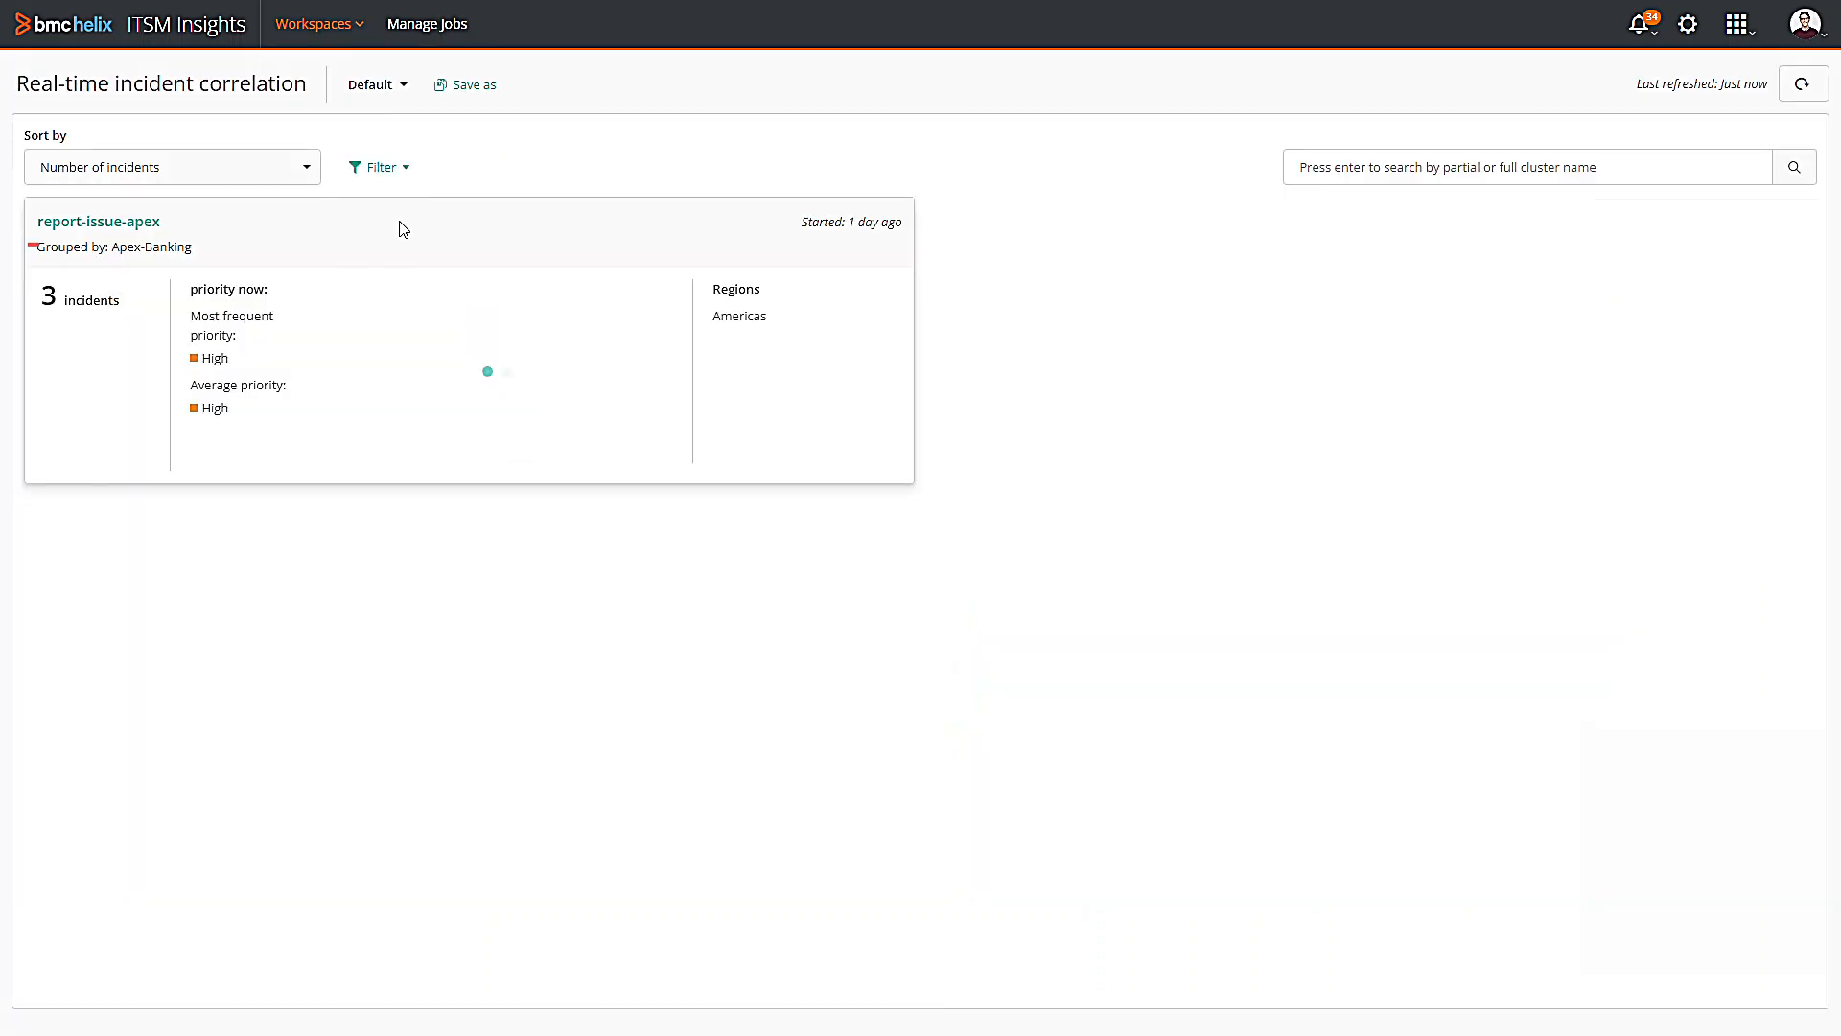
left_click(98, 221)
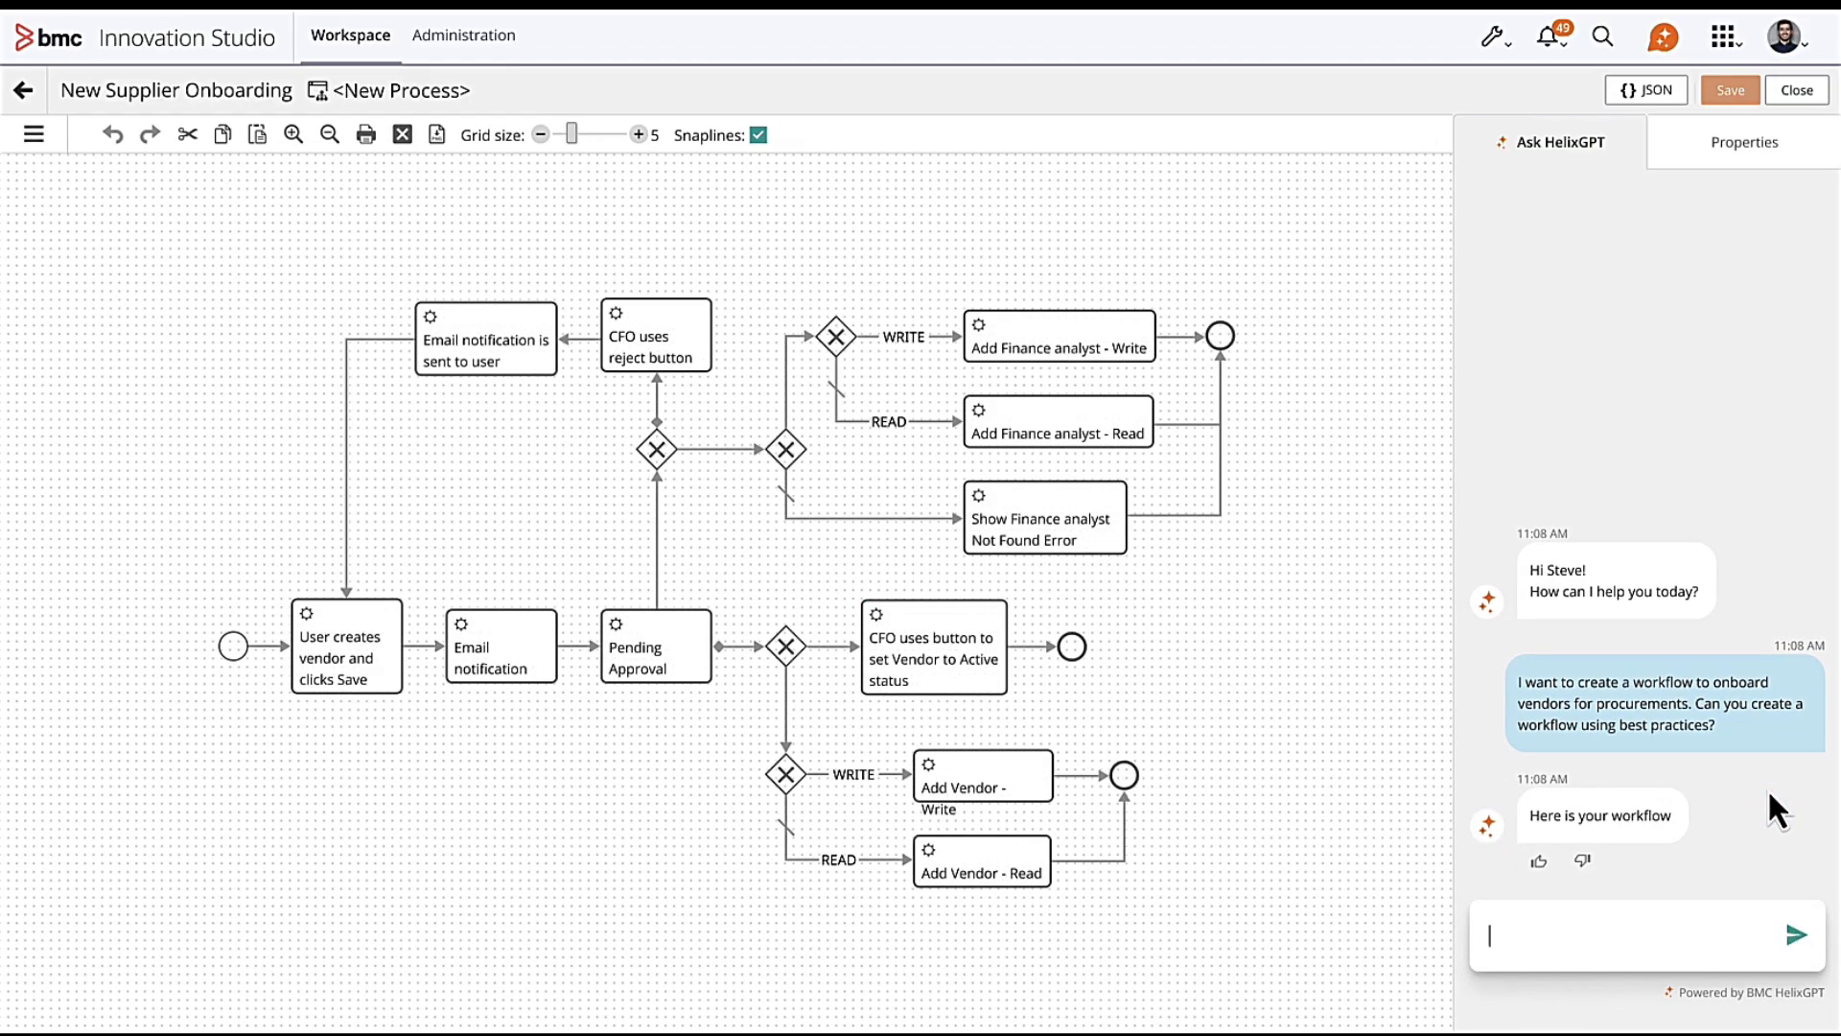
- Ask HelixGPT 'I don't need approval with CFO in this workflow. Can you update it?' and begin a follow-up request
type("I don't need approval with CFO in this workflow. Can you update it?")
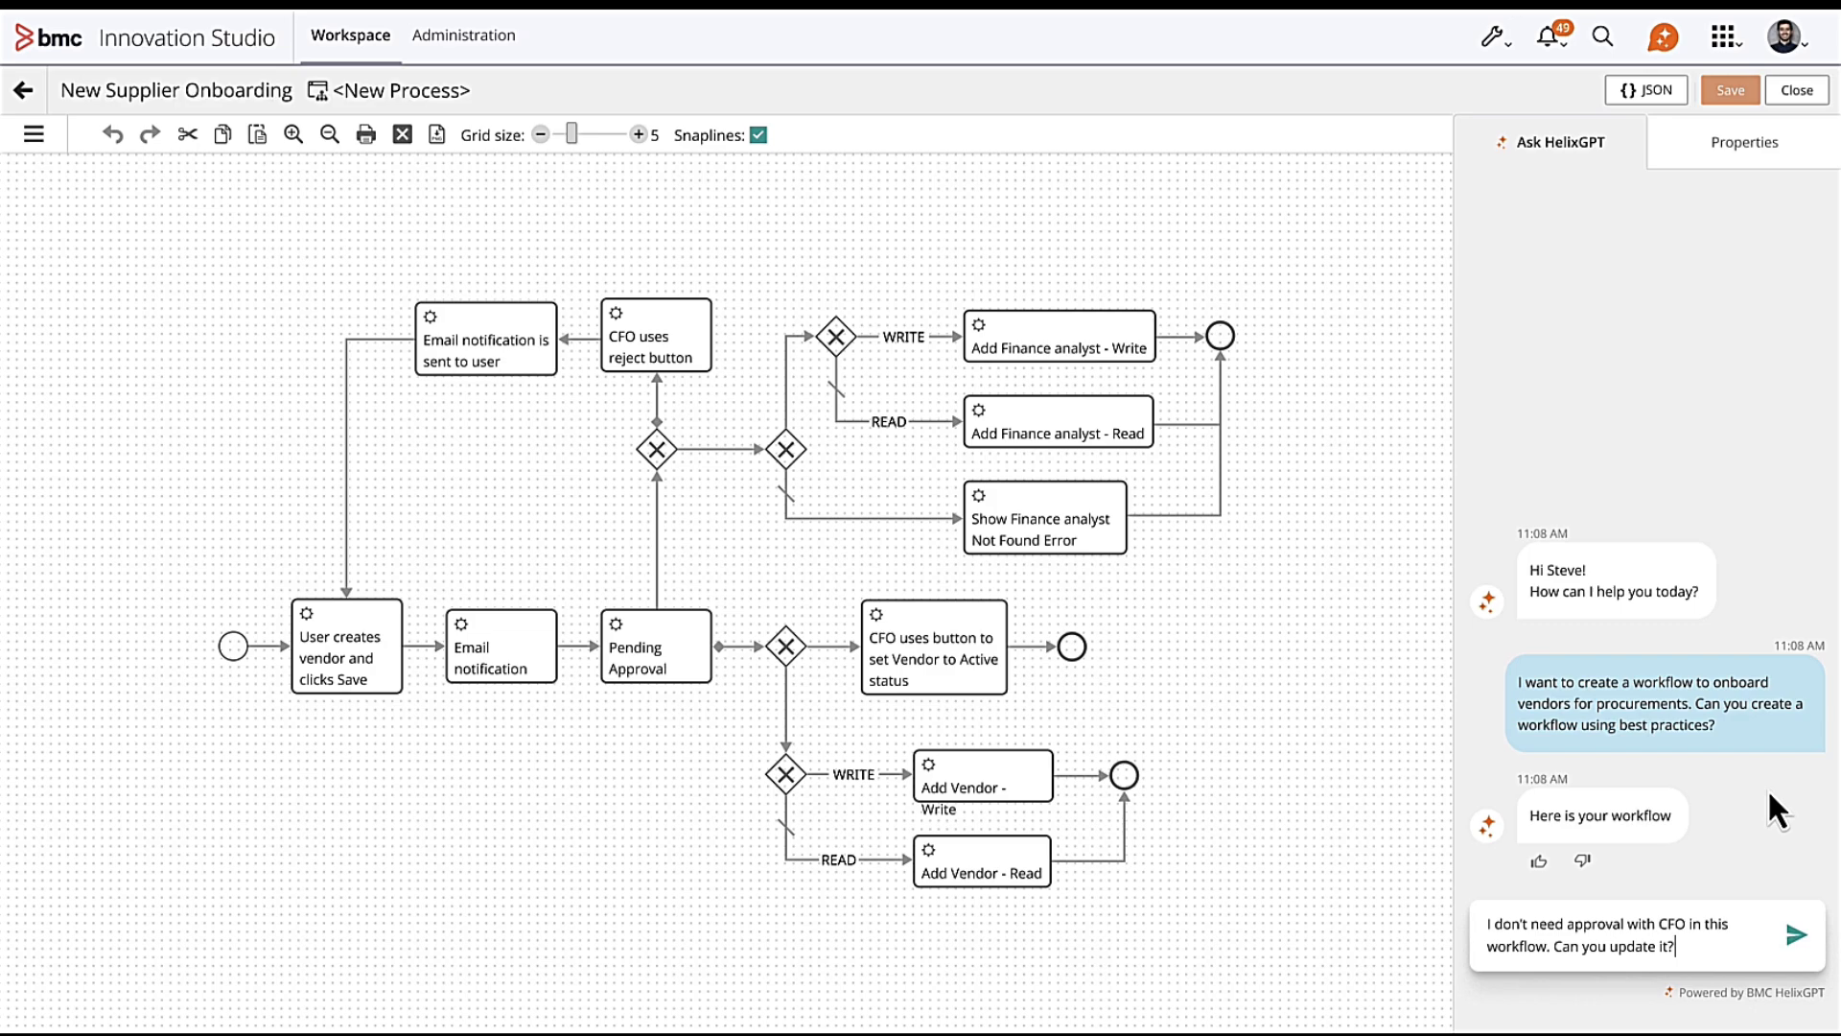
left_click(1824, 934)
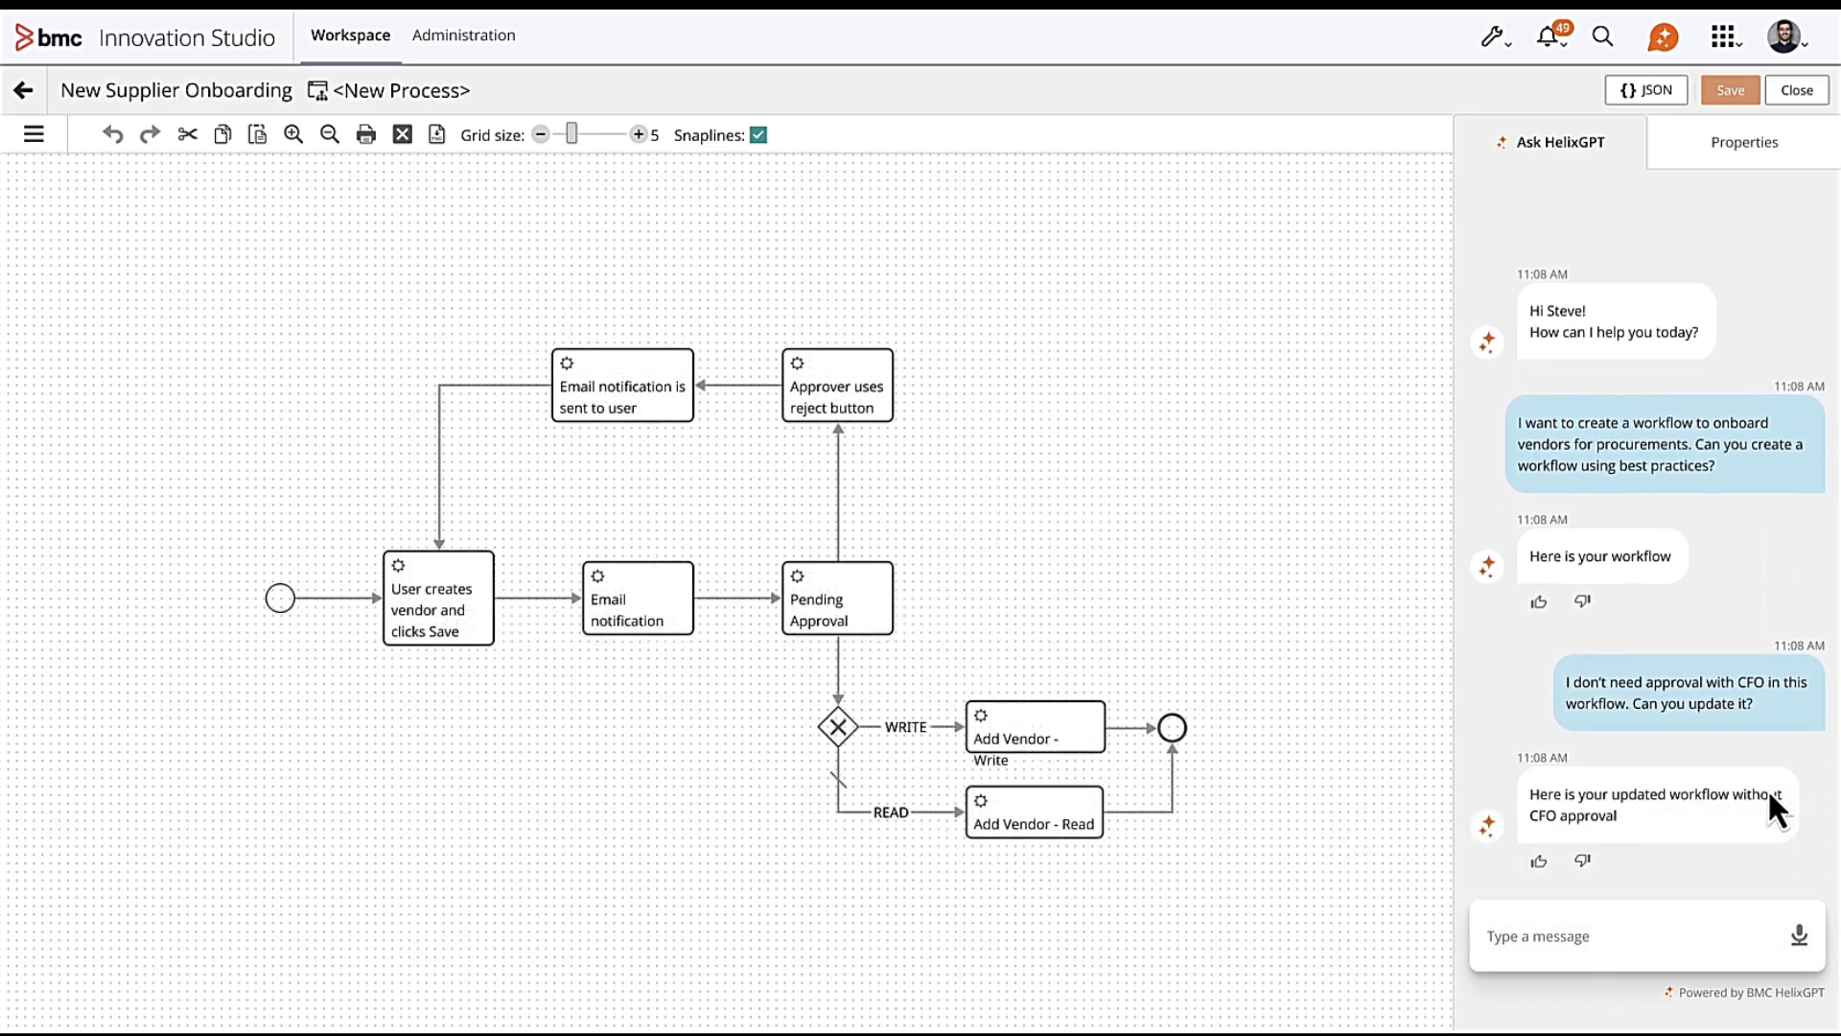
type("Can you update this w")
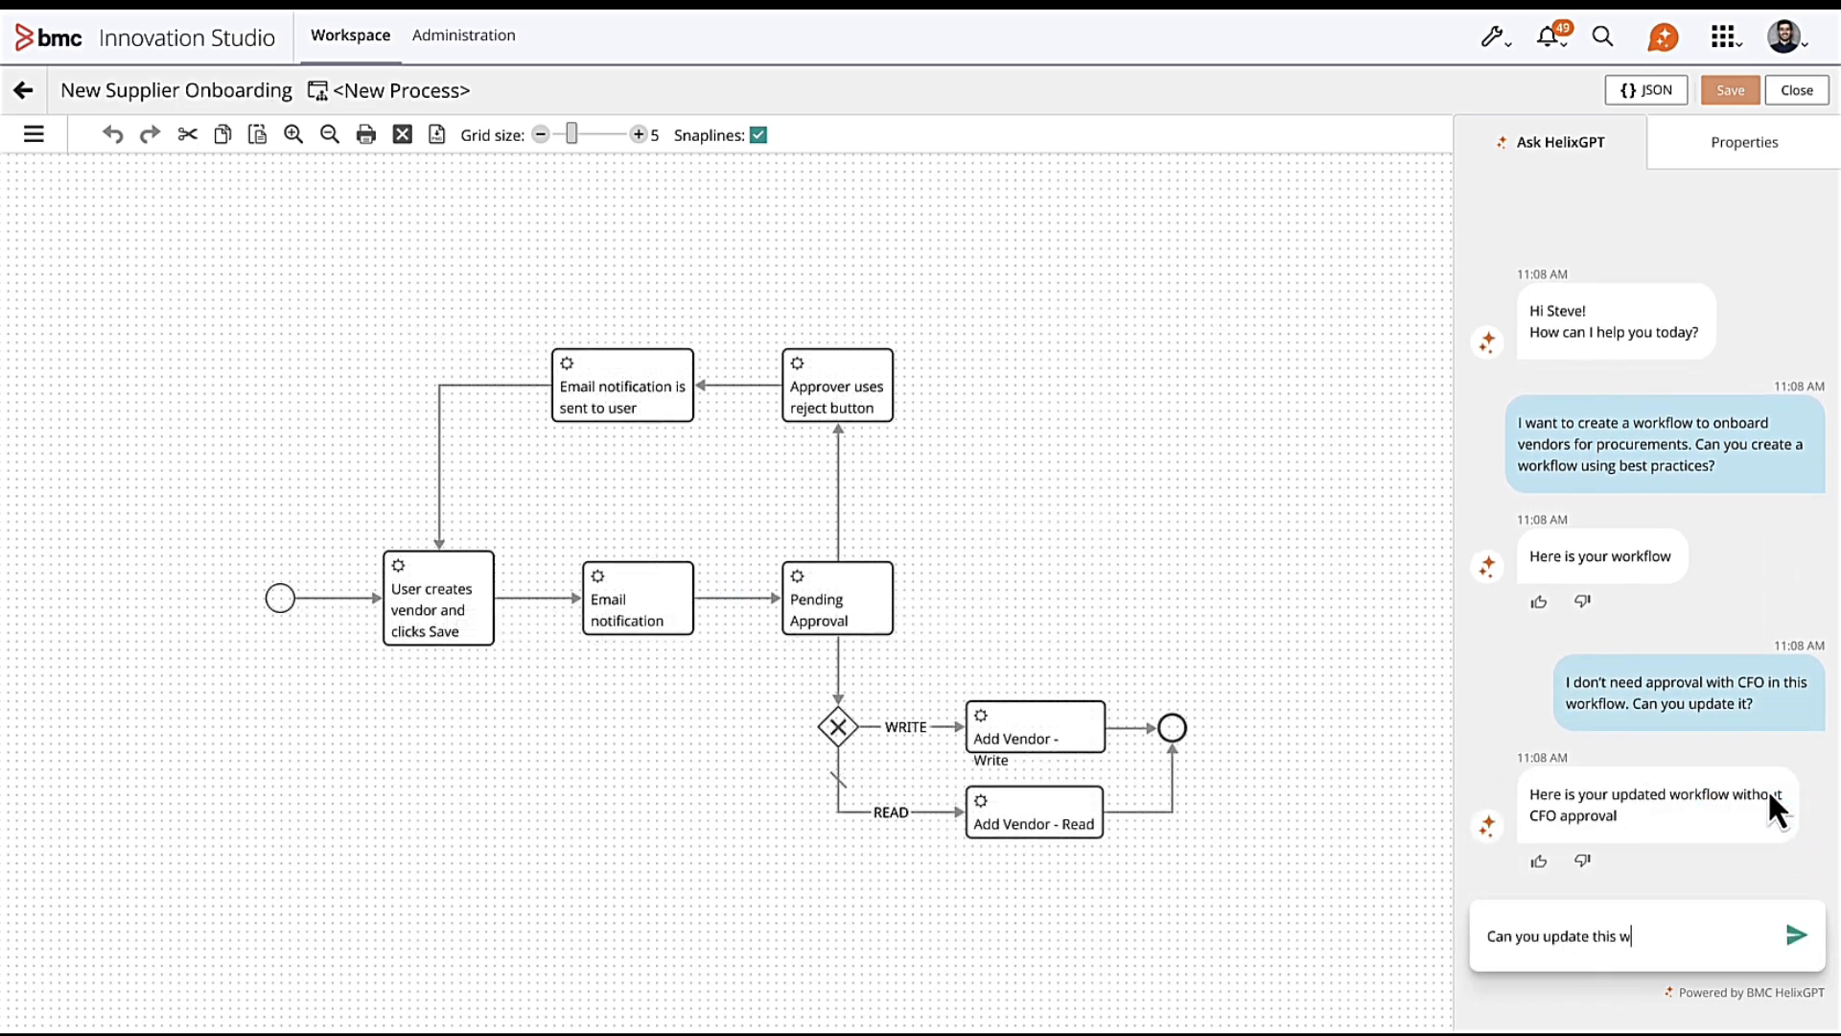